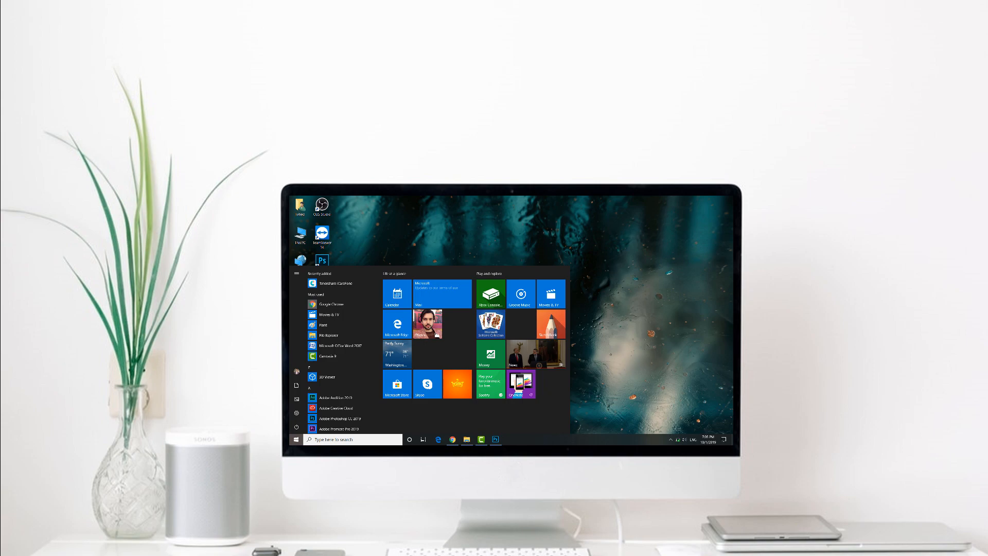
Launch Google Chrome to reach the Disk Drill for Windows download page
click(448, 439)
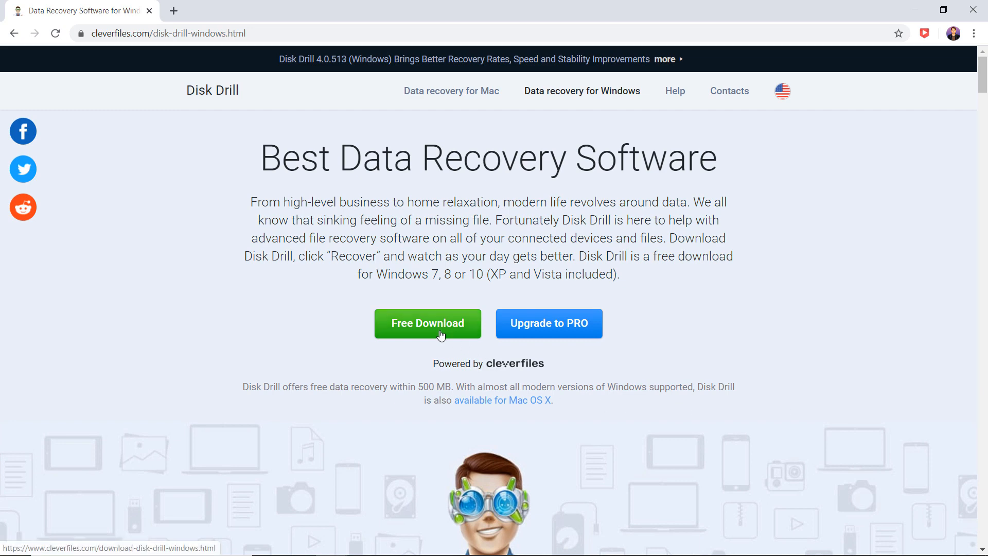
Download the Disk Drill for Windows installer and run it to install version 4.0.514.0
click(428, 323)
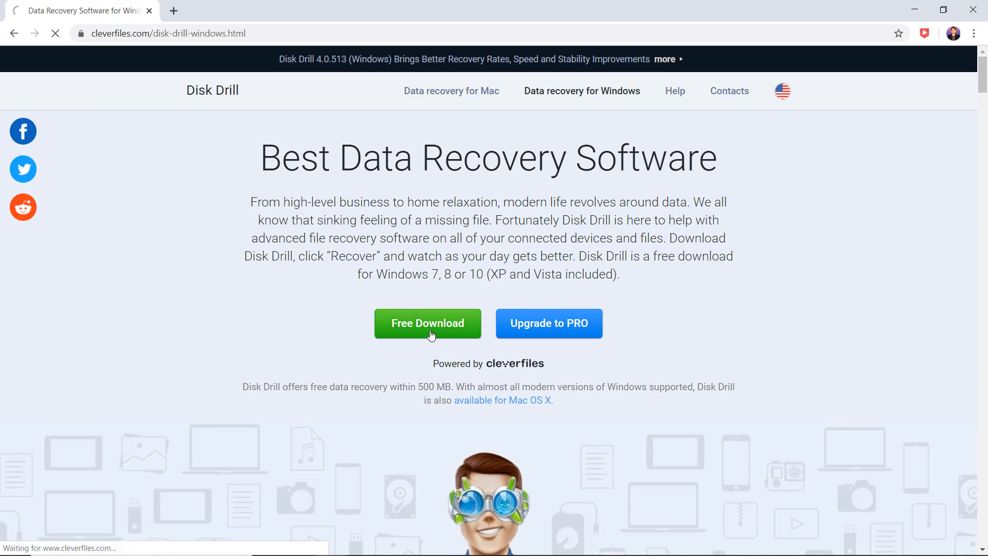
click(427, 323)
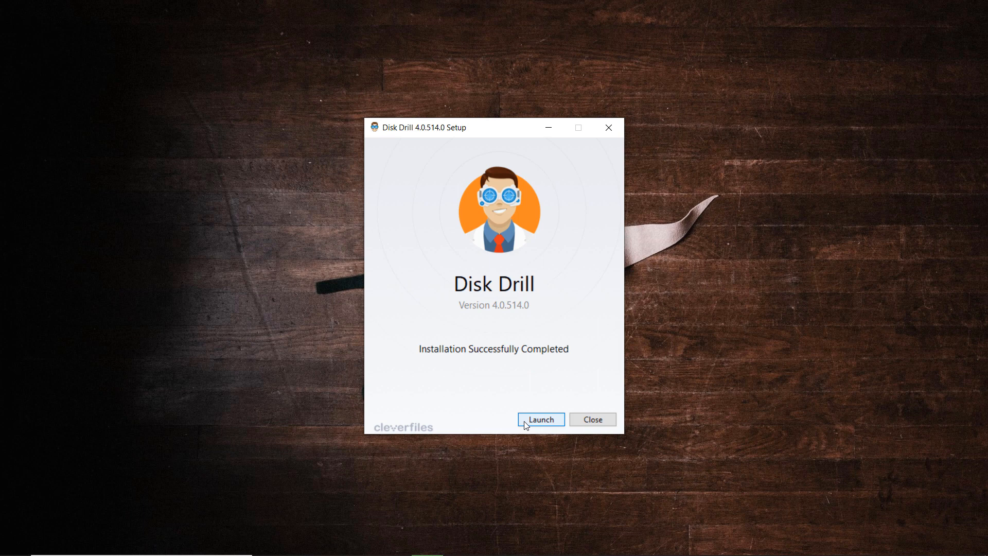
Launch Disk Drill, accept the license agreement, and get past the welcome screens
click(539, 418)
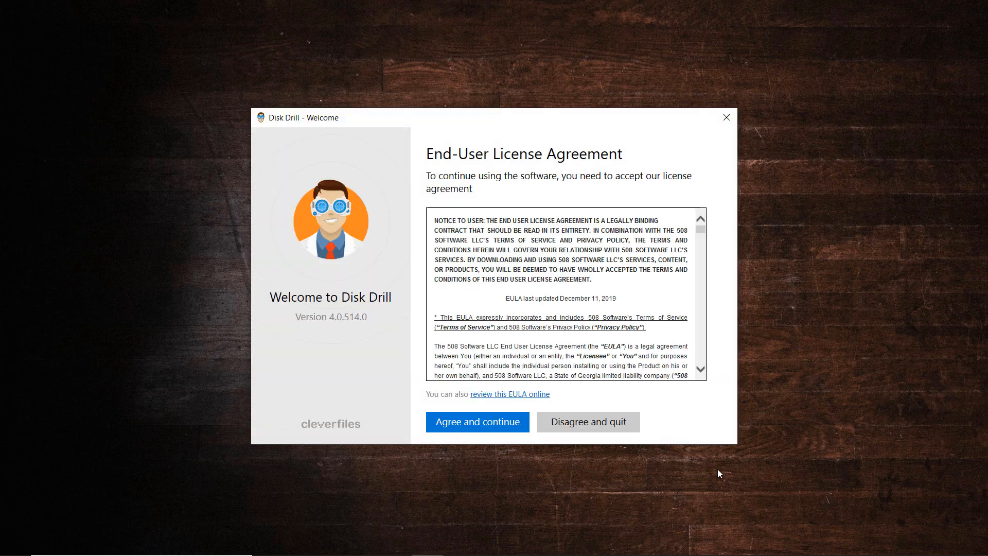
click(477, 421)
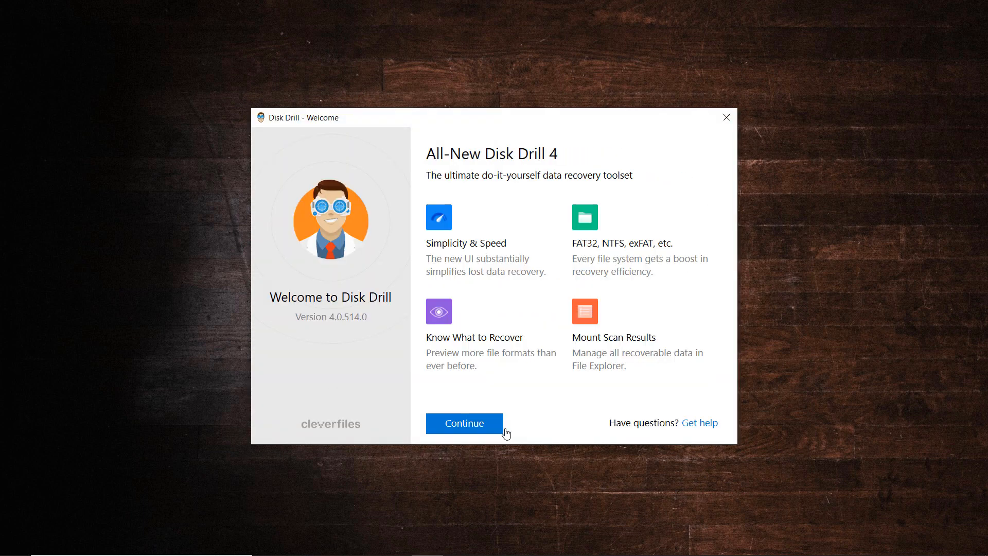
click(463, 423)
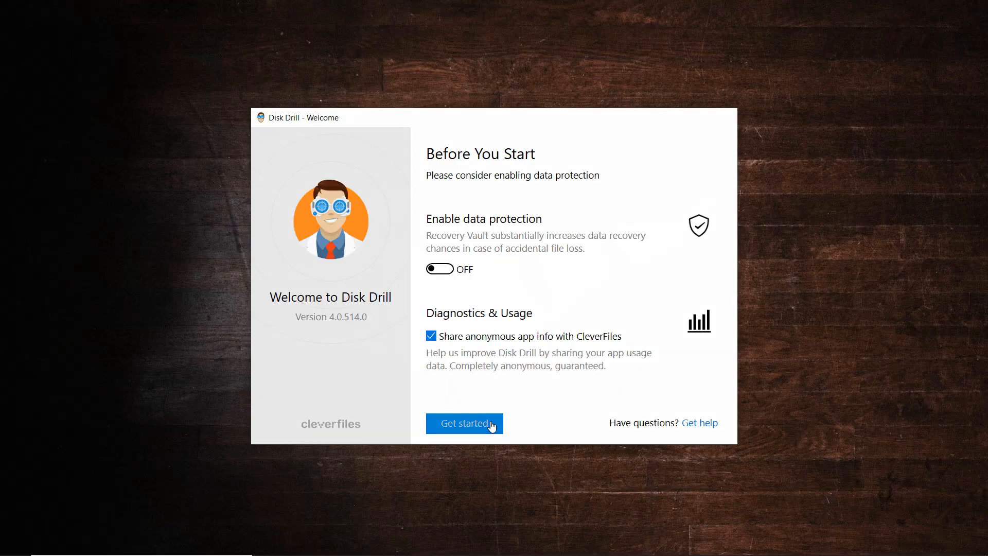
click(464, 423)
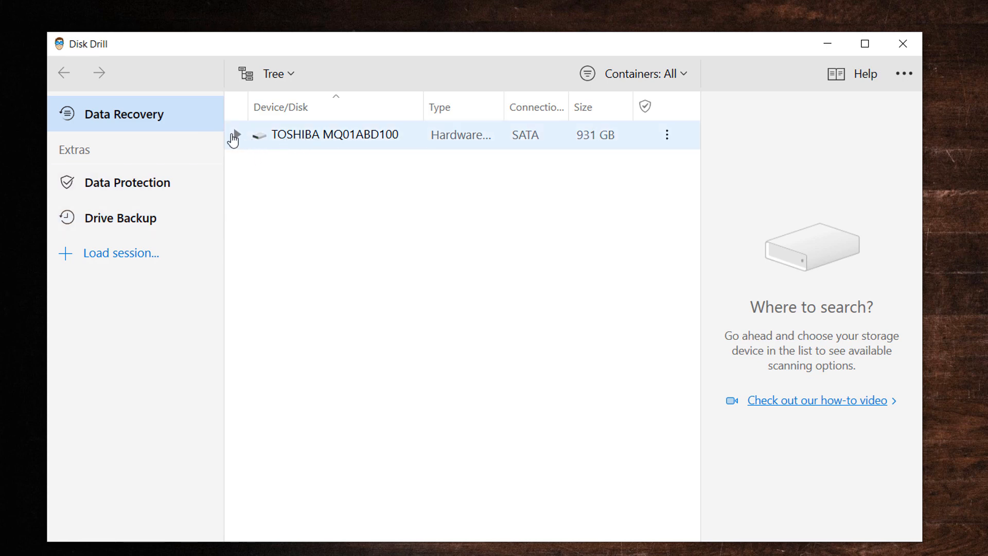
Expand the TOSHIBA disk and scan My Disk (E:) for lost data
click(336, 135)
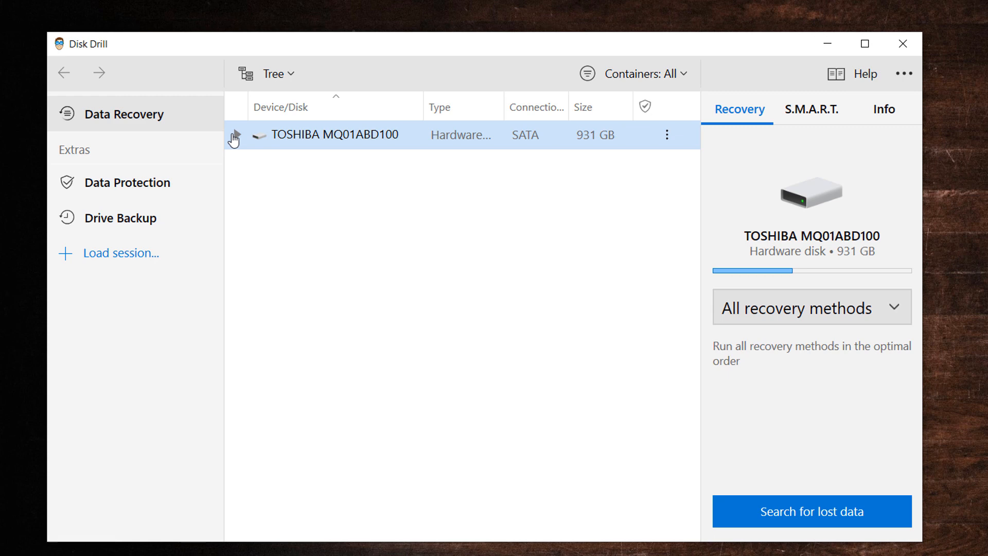
click(234, 135)
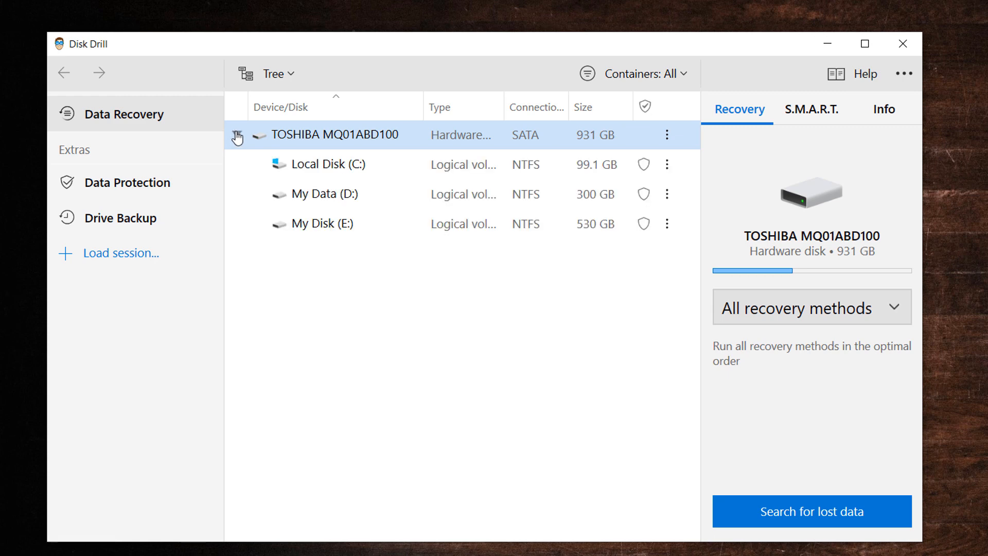
click(327, 164)
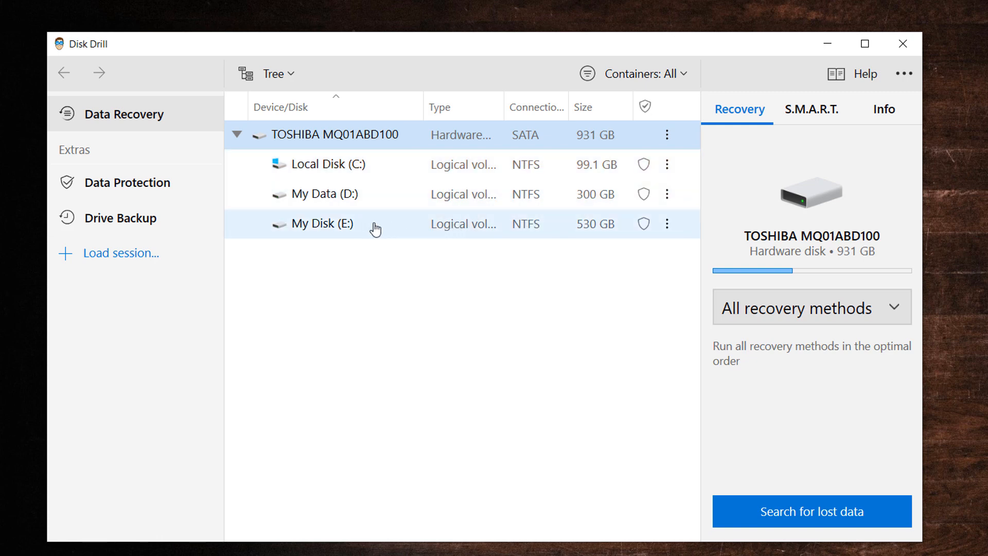
click(320, 224)
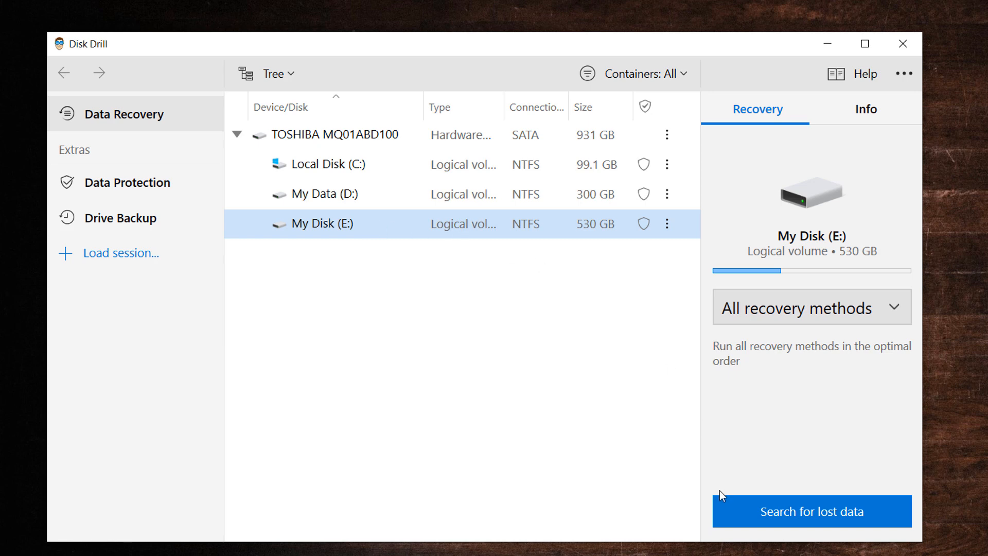
mouse_move(732, 516)
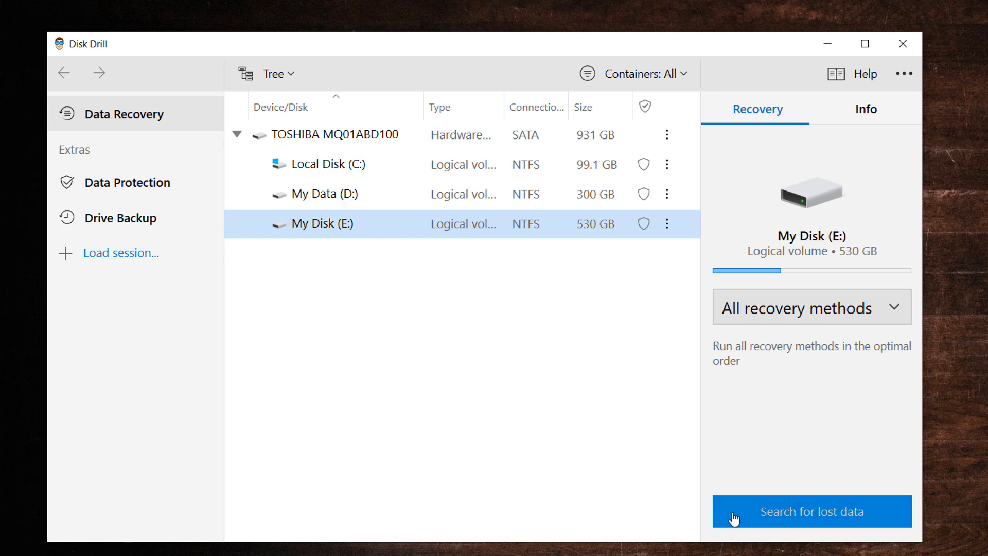
click(812, 510)
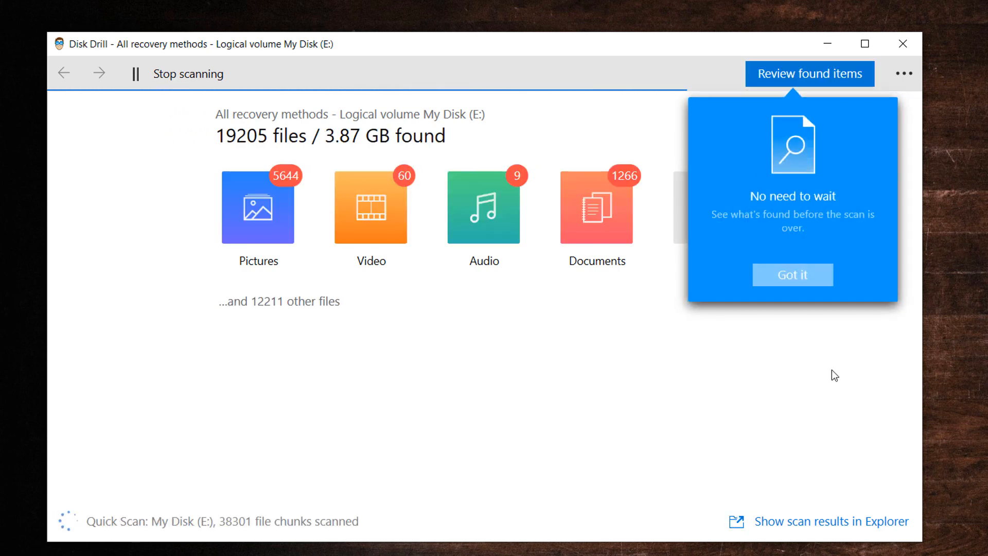
Dismiss the early-results tip and review the 57,670 files found so far
click(792, 274)
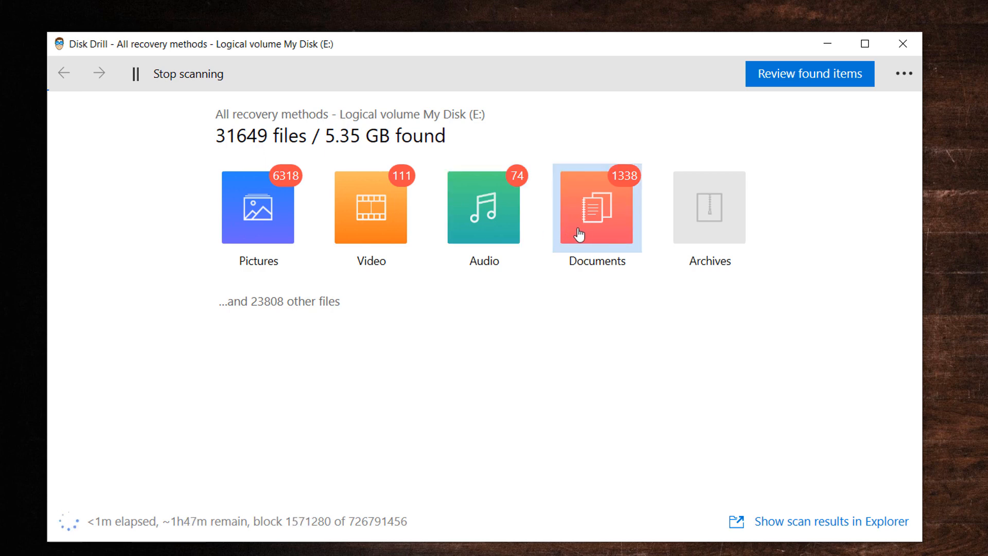
mouse_move(839, 84)
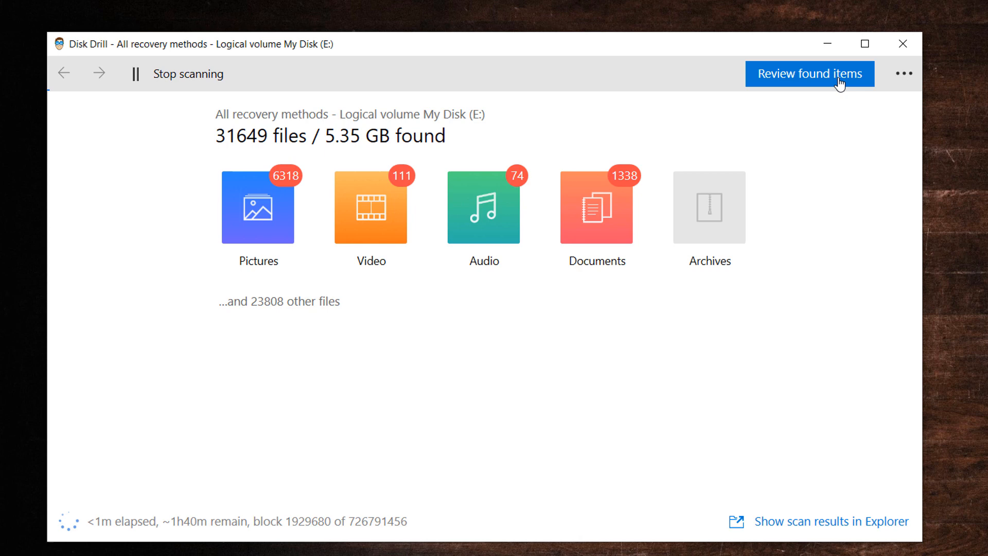
click(809, 74)
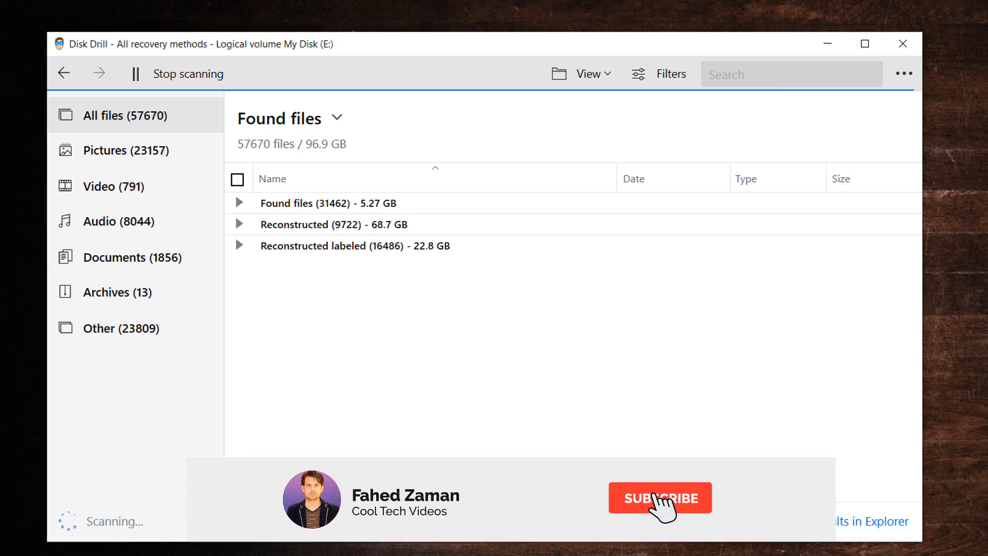
Filter results to Pictures and expand Found files and My Disk (E) into $RECYCLE.BIN and Lost
click(660, 497)
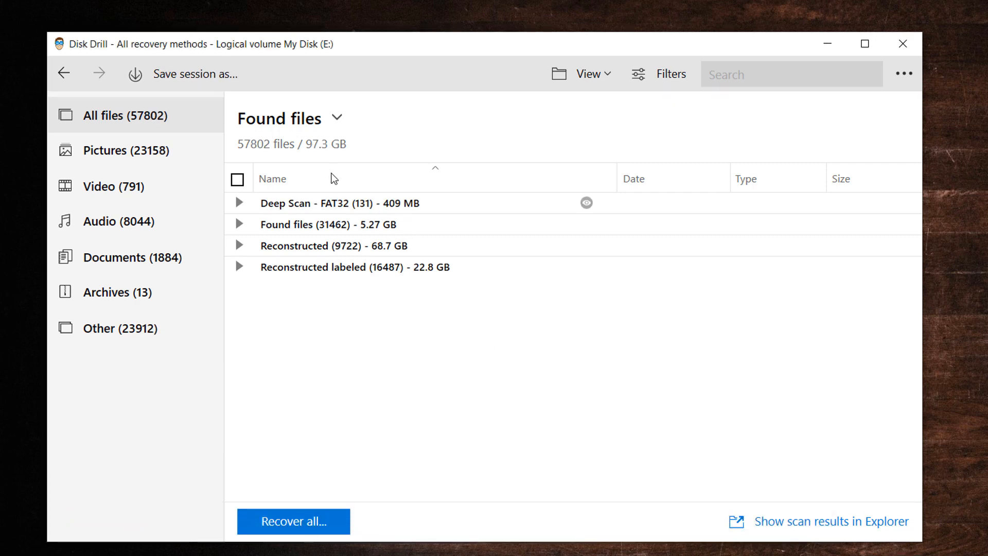
click(125, 150)
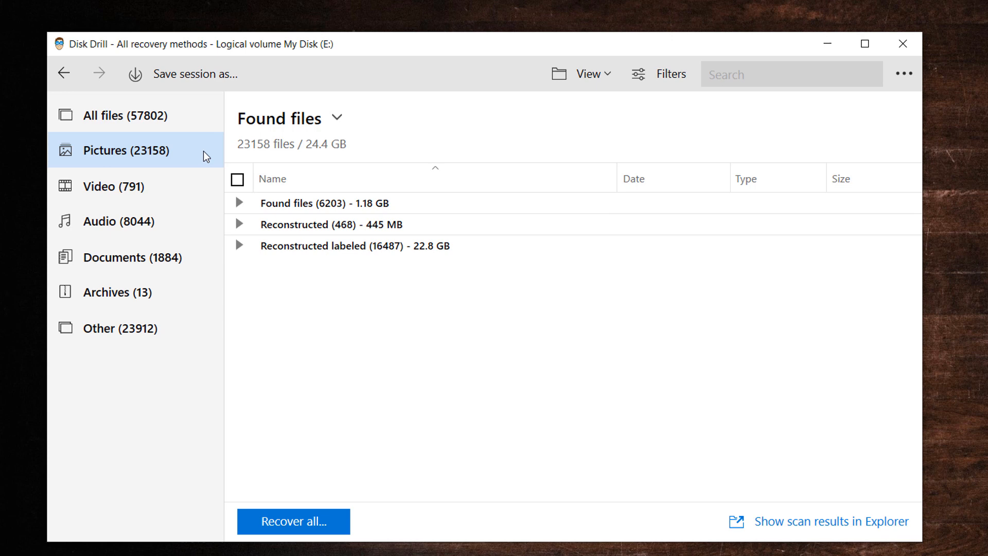
click(239, 203)
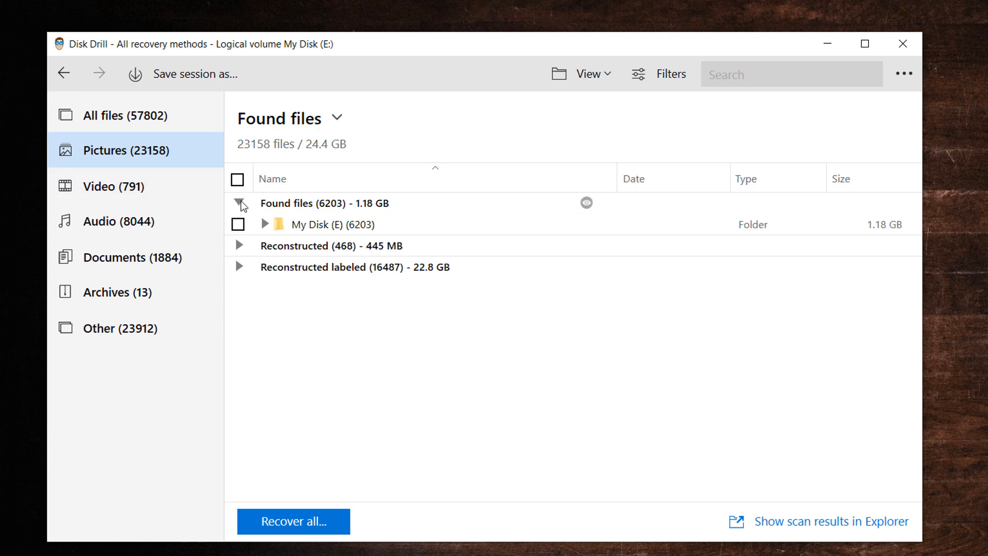
click(264, 224)
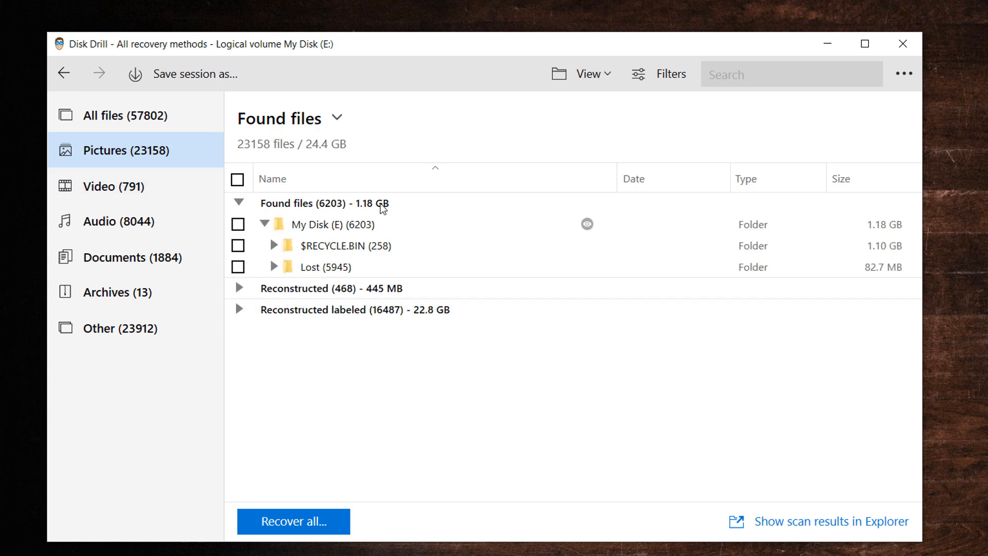
click(587, 73)
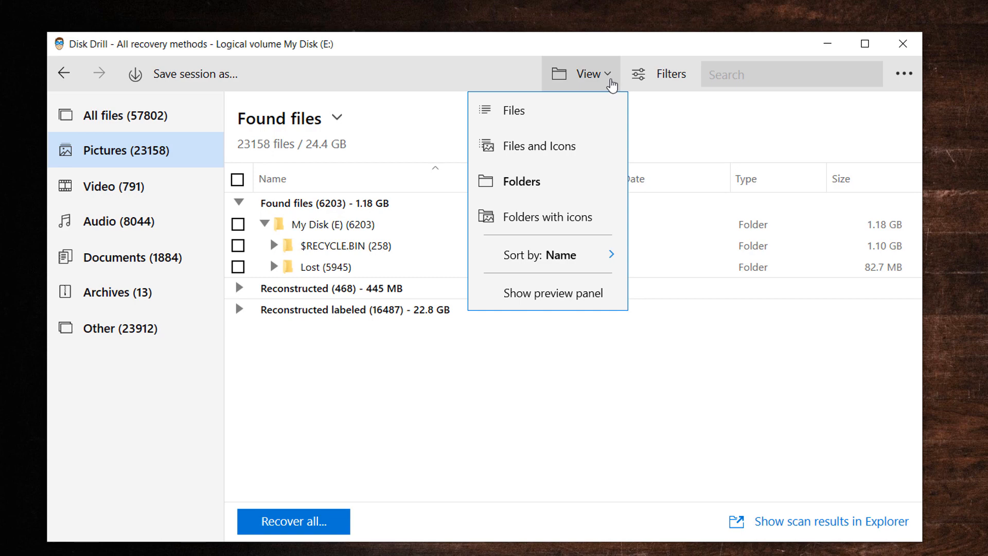
Preview the found pictures as thumbnails, then switch the results back to Folders view
click(539, 145)
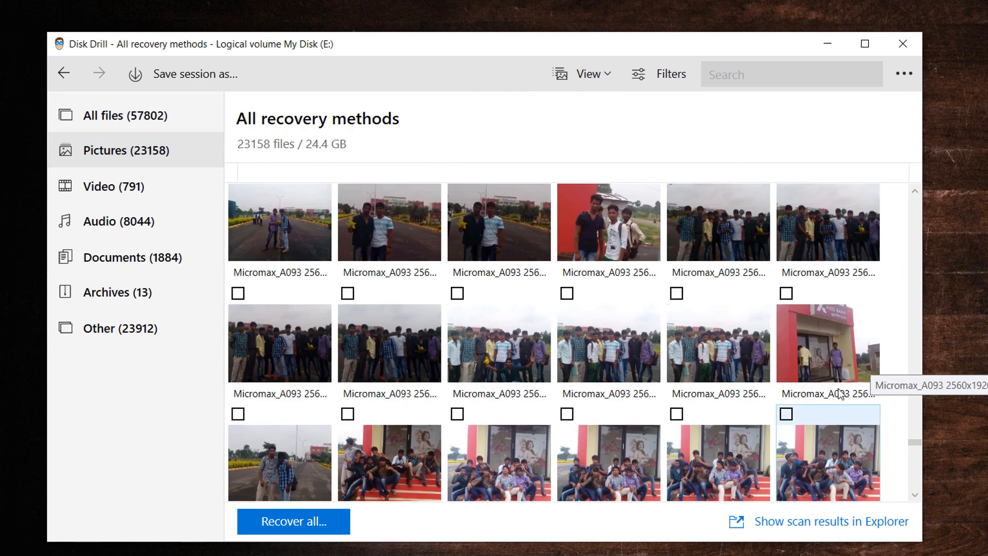
scroll(down, 3)
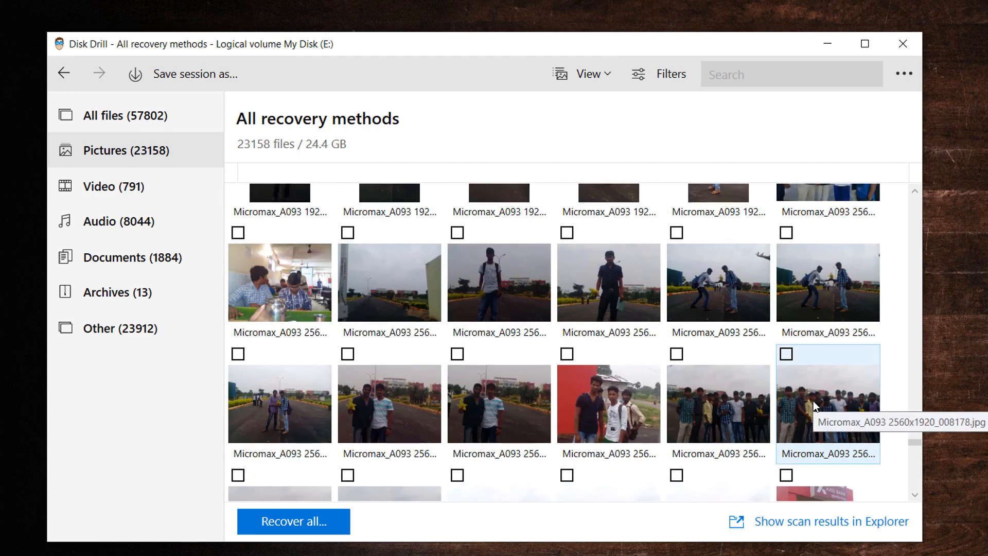
scroll(down, 3)
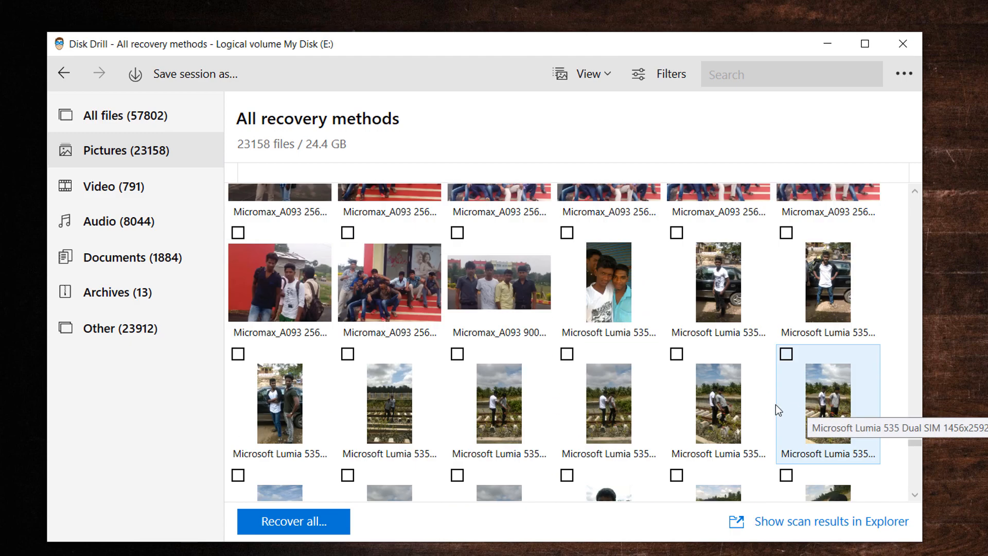
scroll(down, 3)
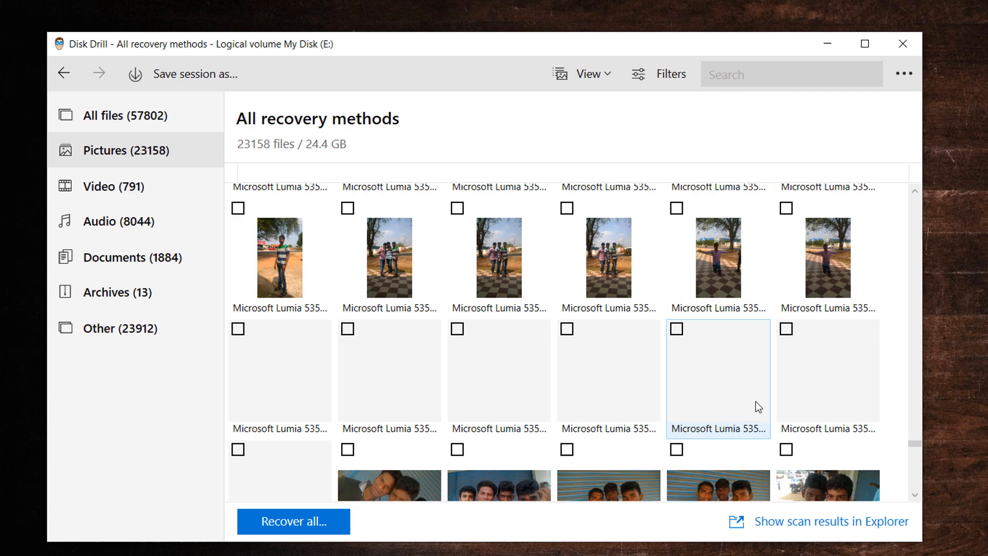
scroll(down, 3)
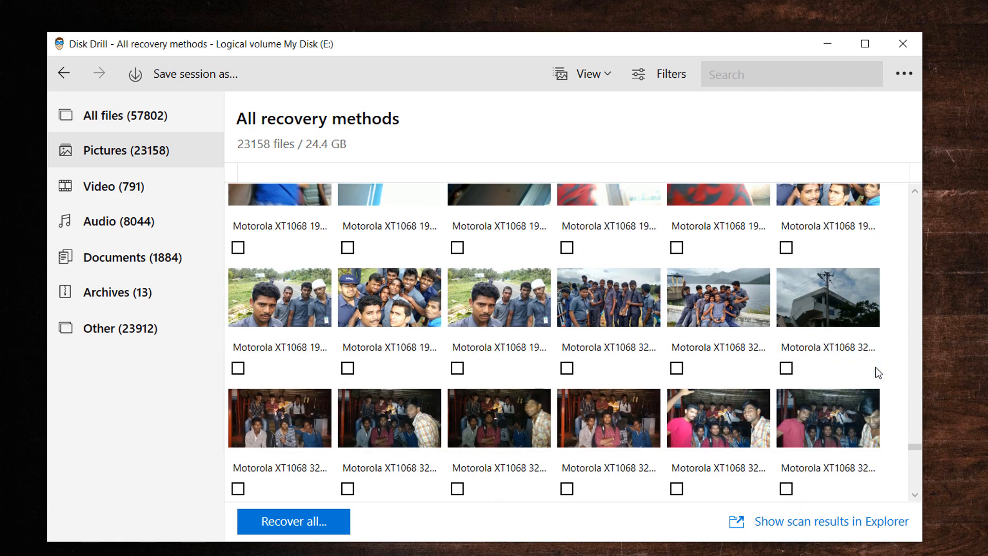
scroll(down, 3)
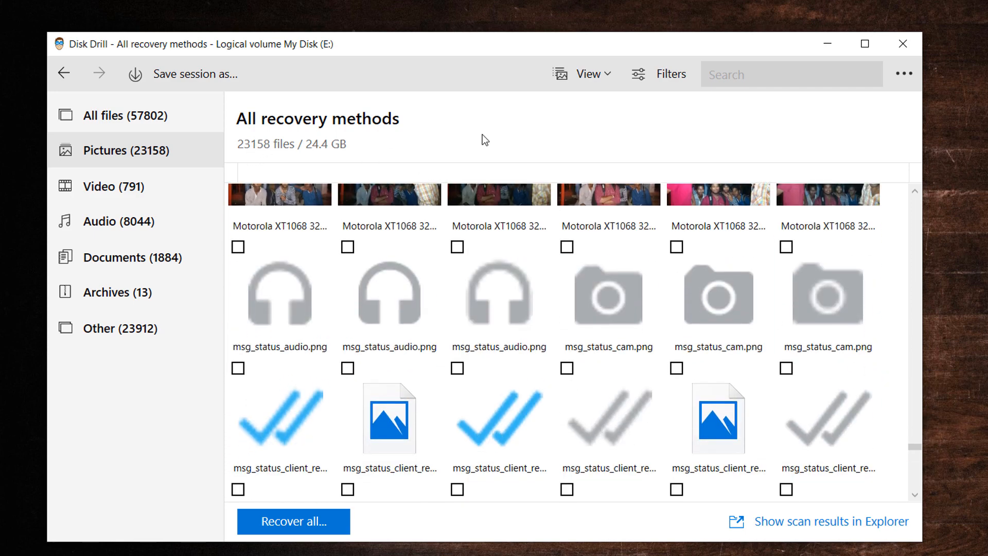
click(587, 74)
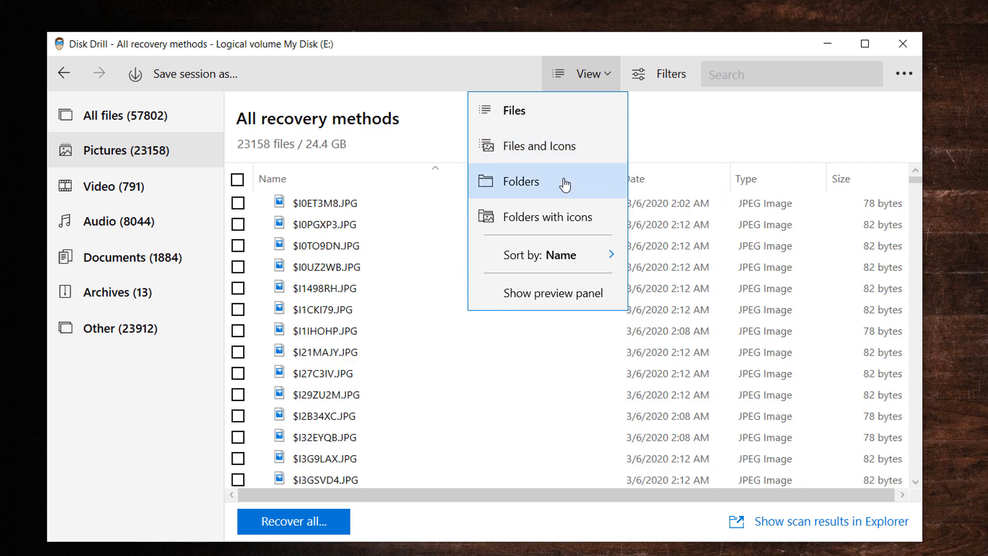
click(521, 181)
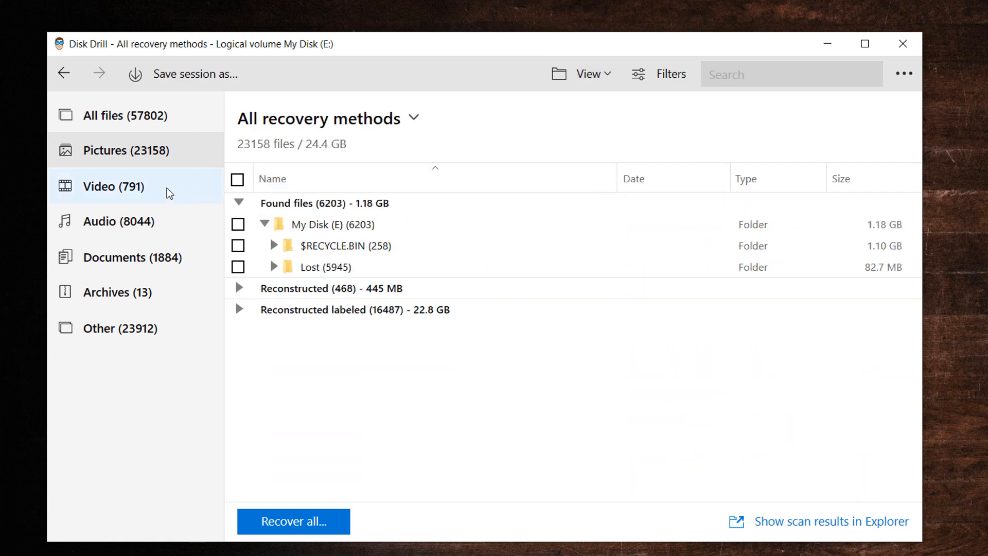
click(113, 185)
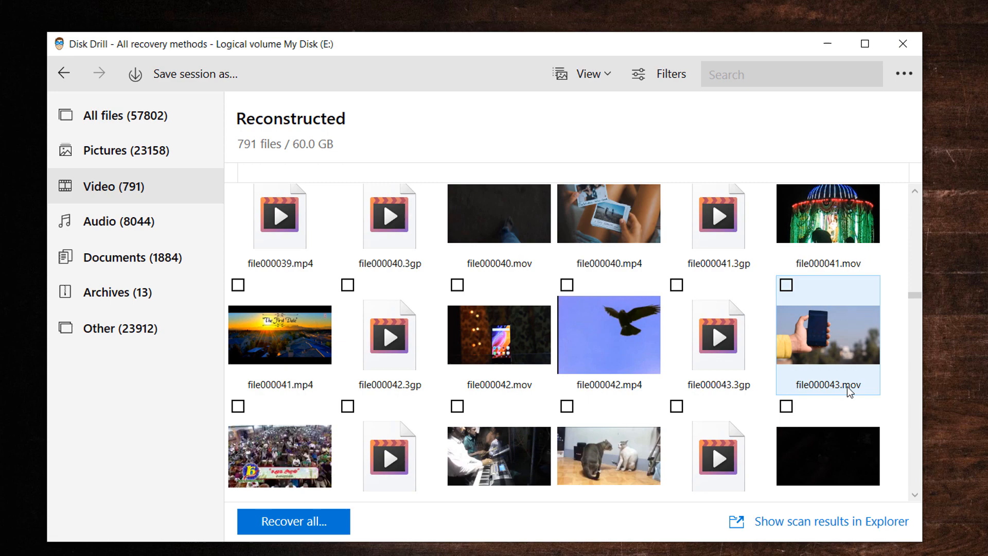
scroll(down, 3)
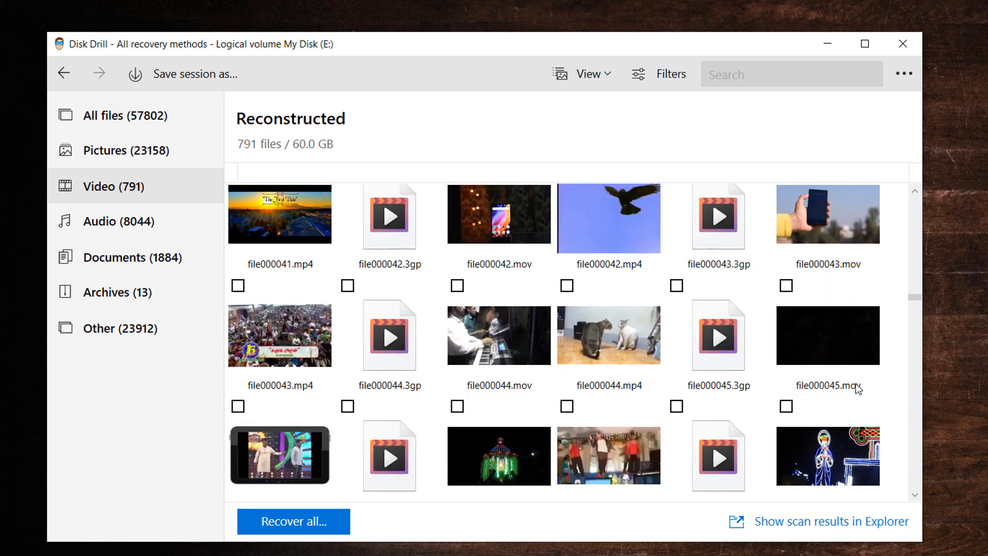
click(118, 221)
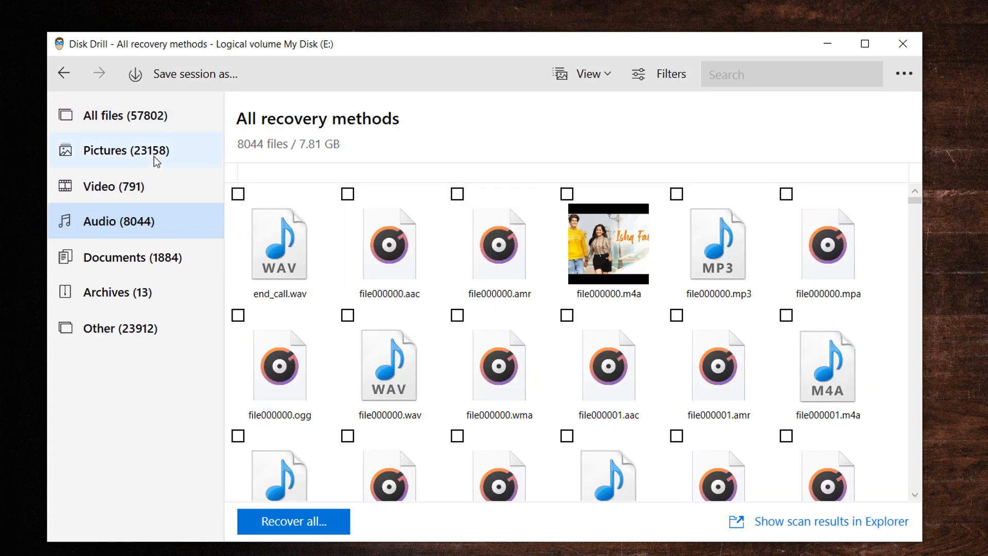
click(125, 150)
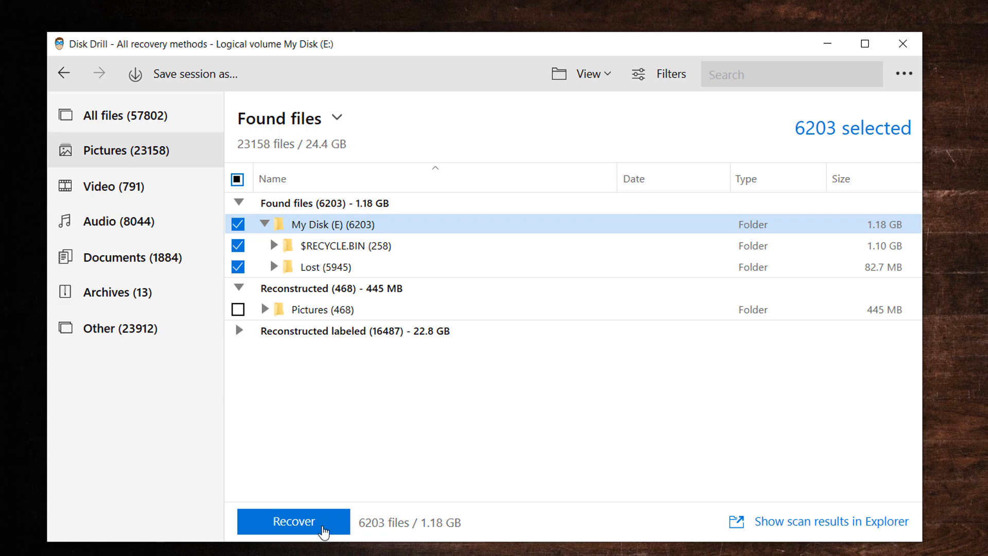
Set the 6,203 My Disk (E) files to recover into a new Desktop folder 'photos'
click(293, 521)
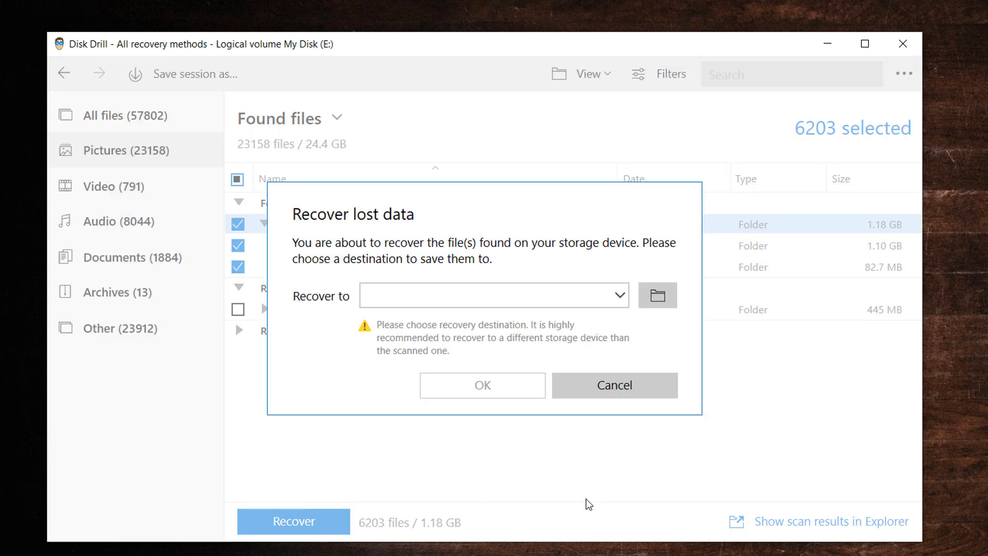
mouse_move(658, 295)
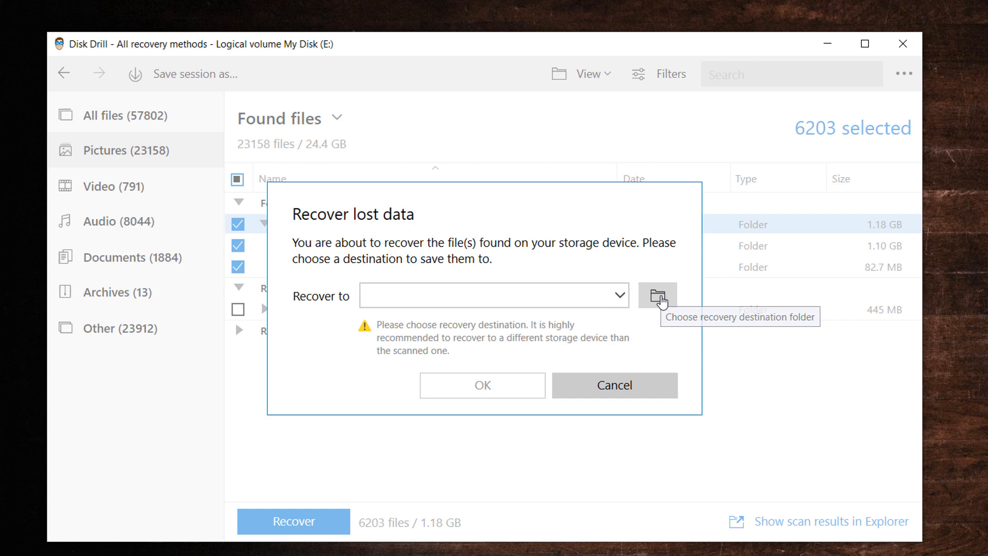
click(656, 295)
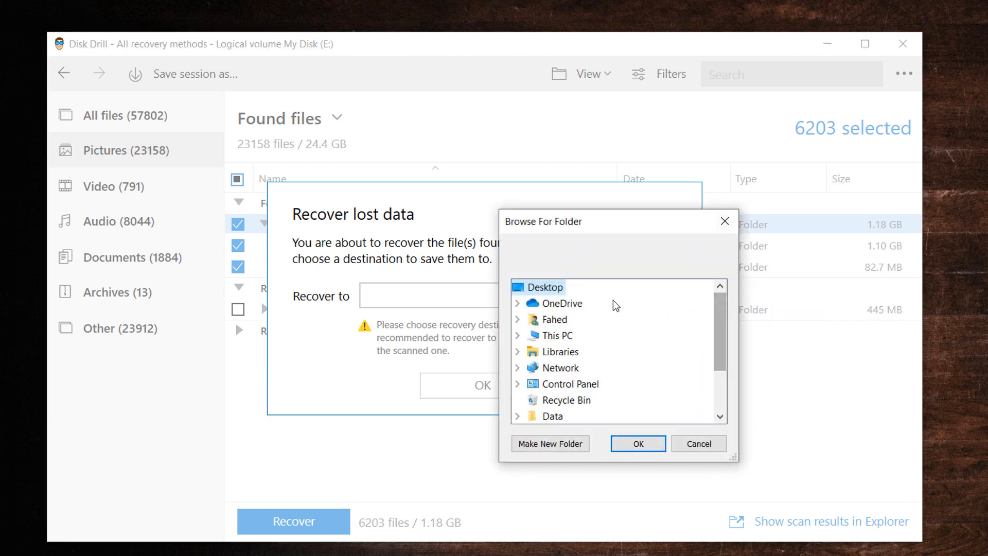
click(550, 443)
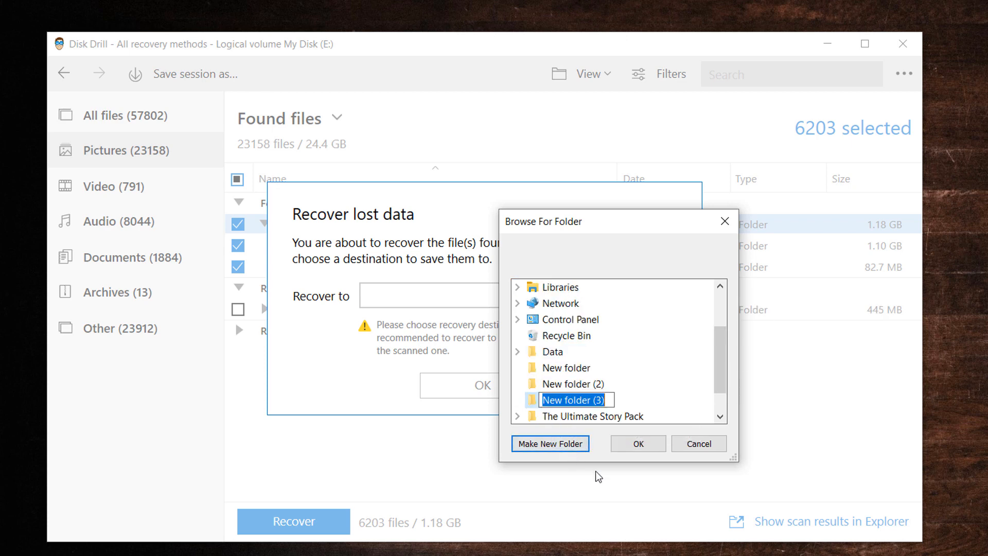
text(phot)
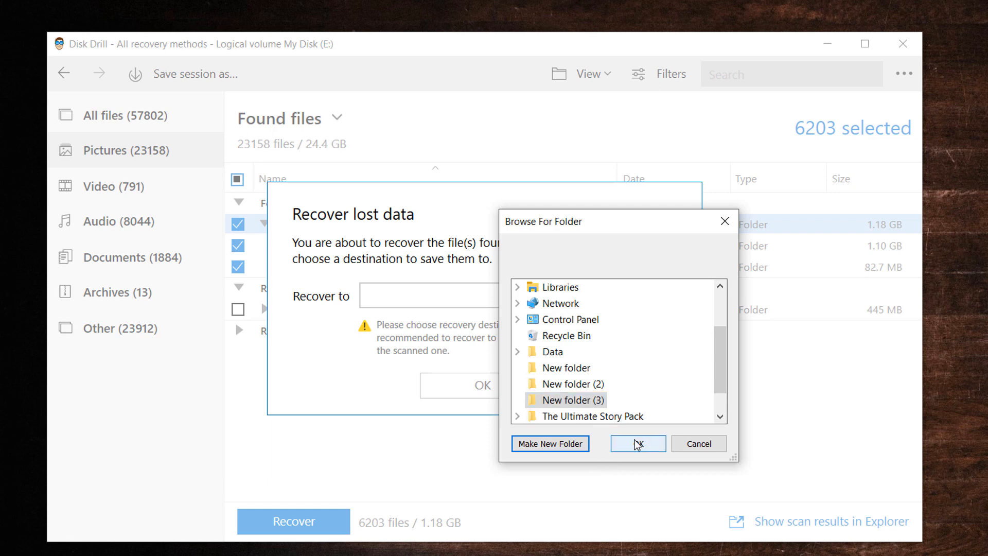
click(637, 443)
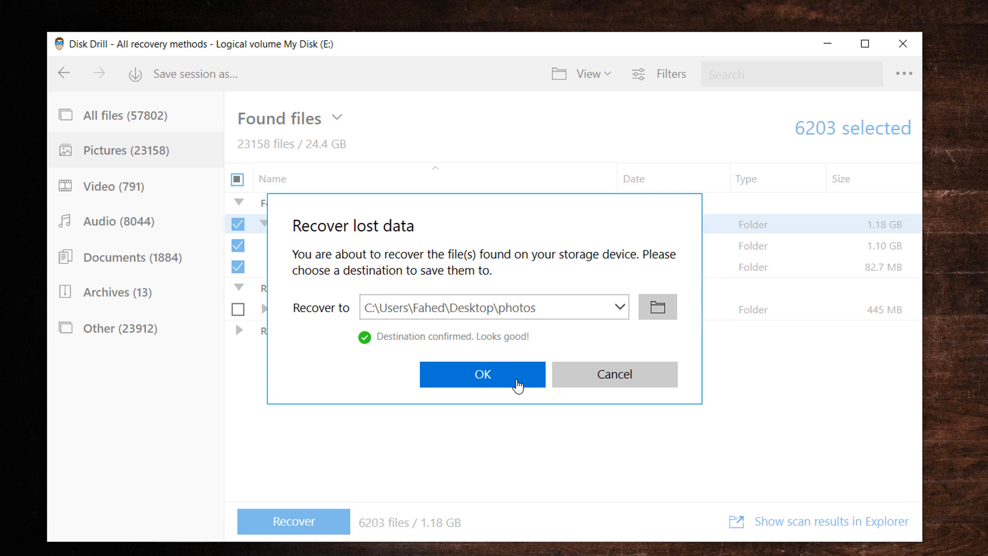
Recover the 6,203 files (1.18 GB) into the photos folder and return to the disk list
click(483, 373)
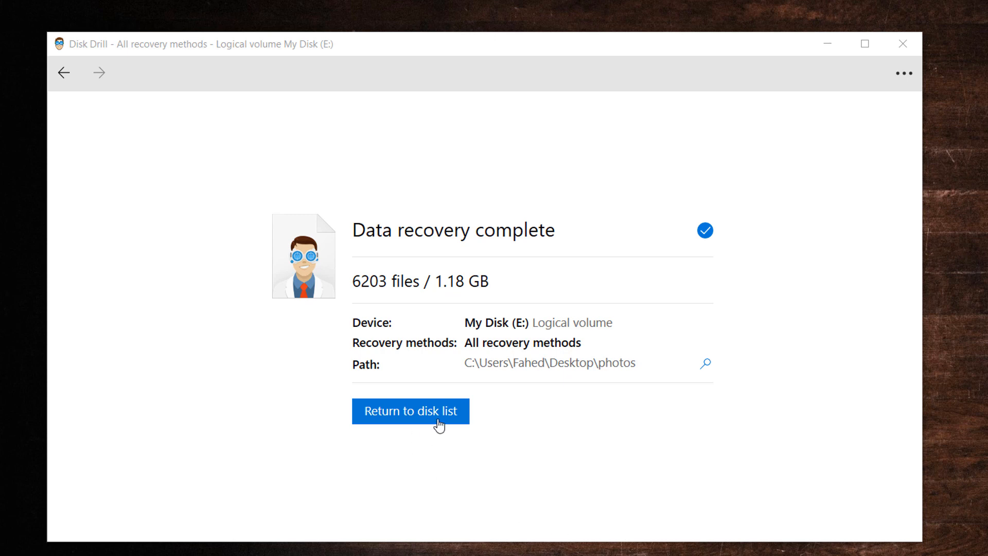
click(409, 411)
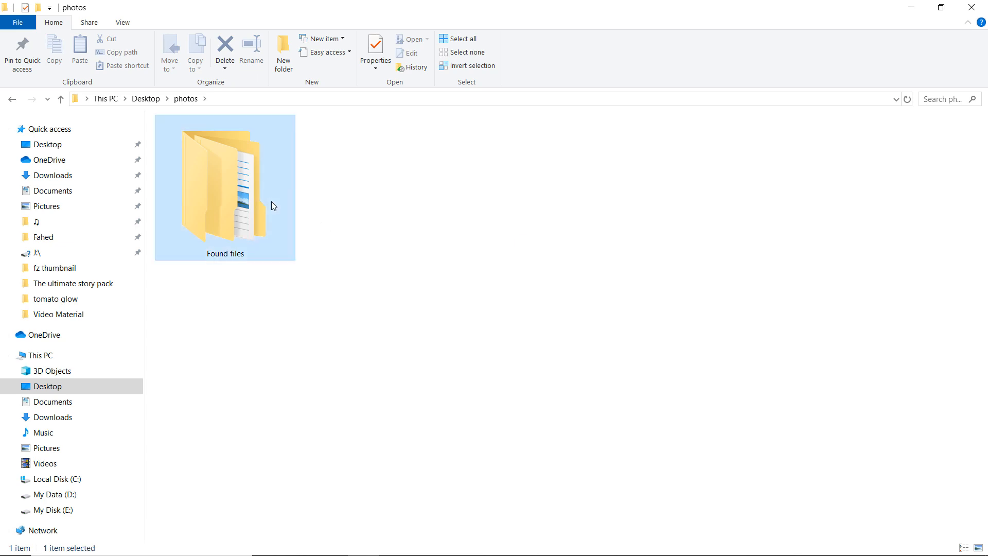
Open Found files in the recovered photos folder and scroll through the picture thumbnails
double_click(224, 187)
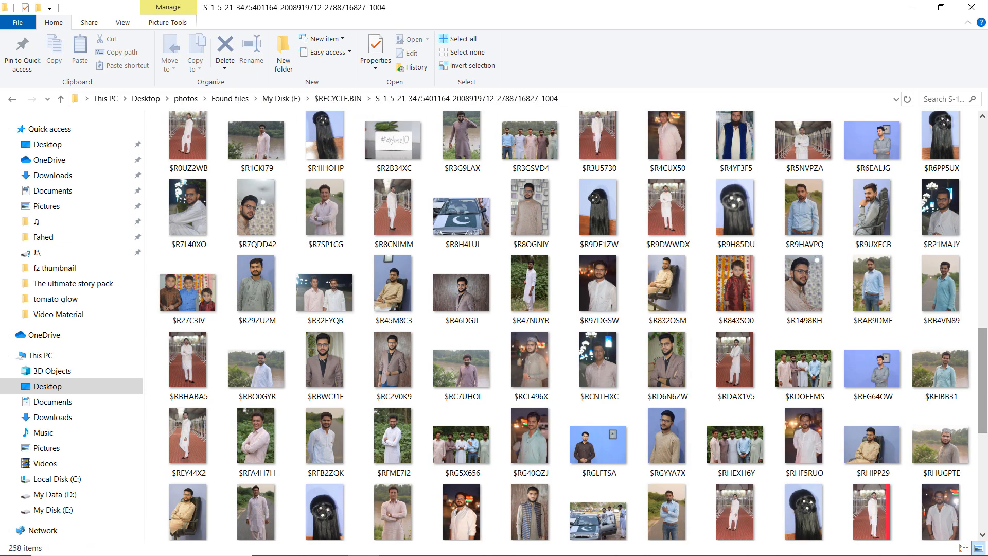
scroll(down, 3)
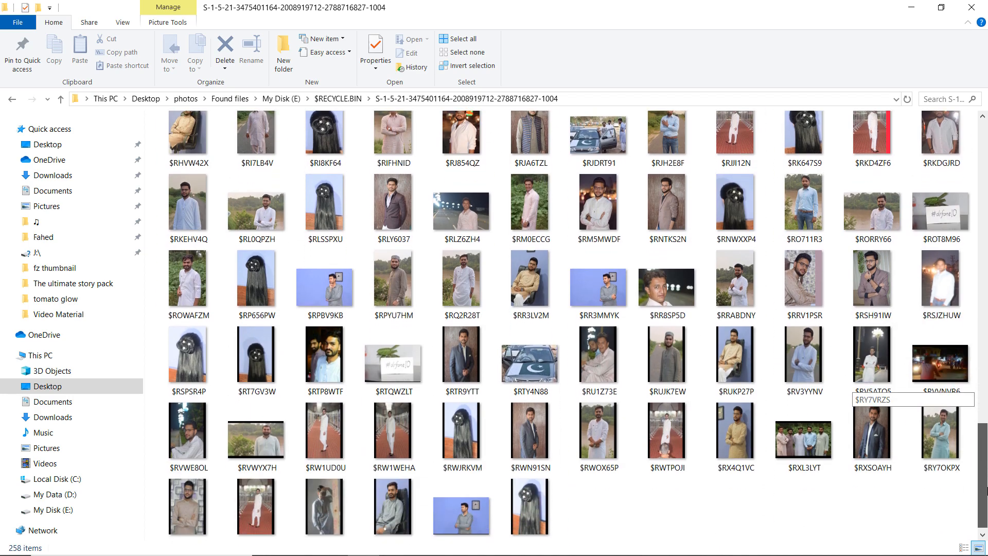
scroll(down, 3)
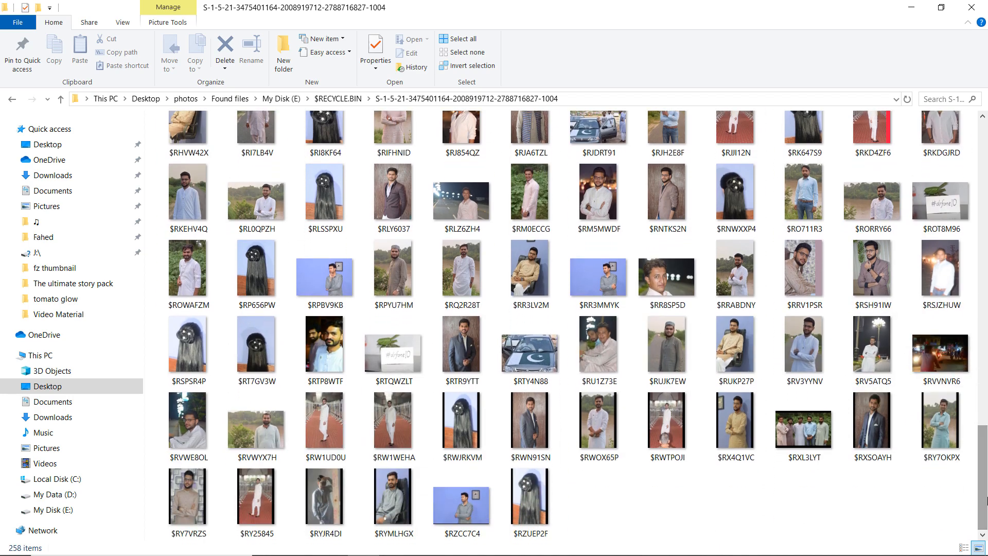